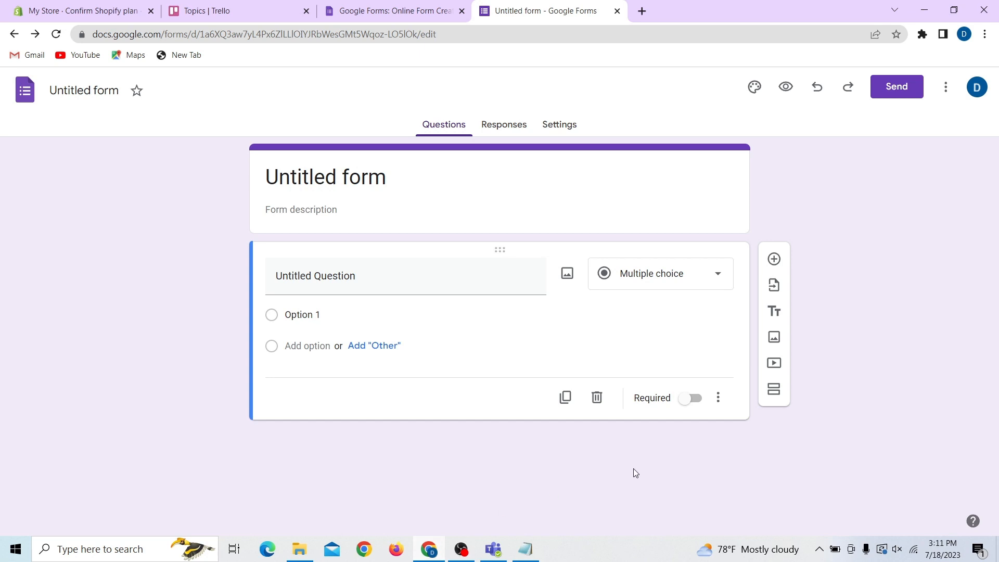
Open the form editor's More menu listing copy, print, collaborators and add-ons
left_click(946, 86)
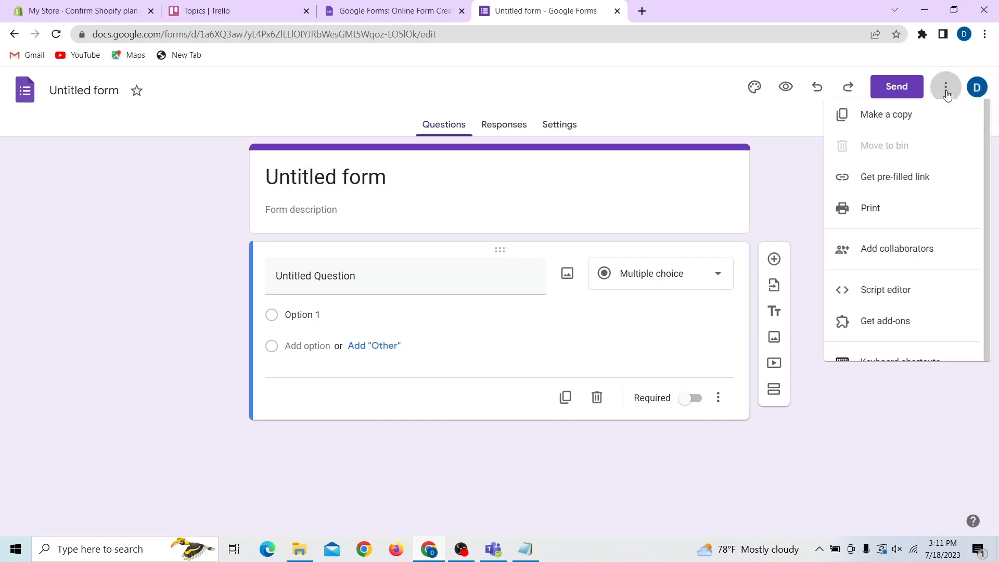
mouse_move(862, 262)
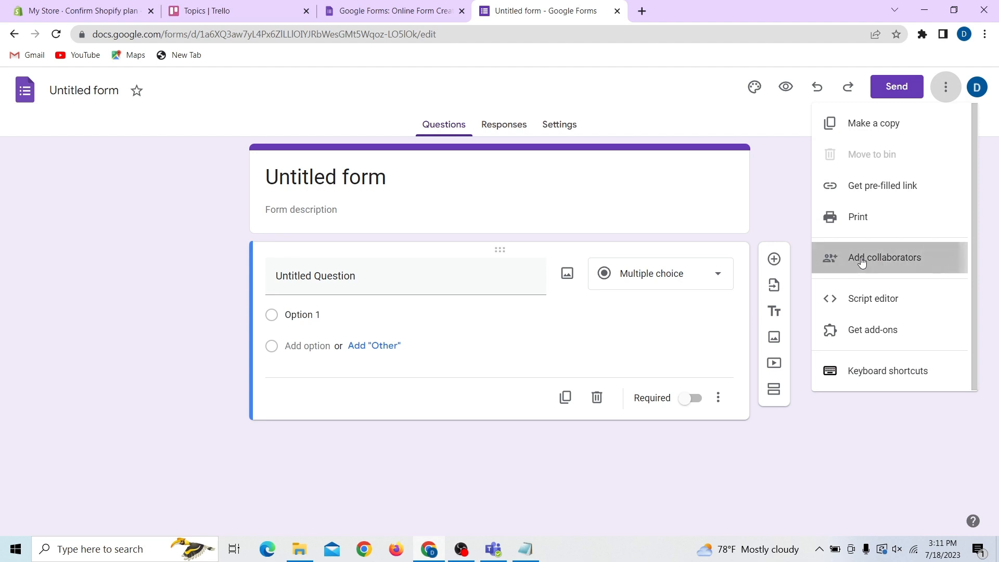
Open the Add editors dialog from Add collaborators and focus the people field
left_click(884, 257)
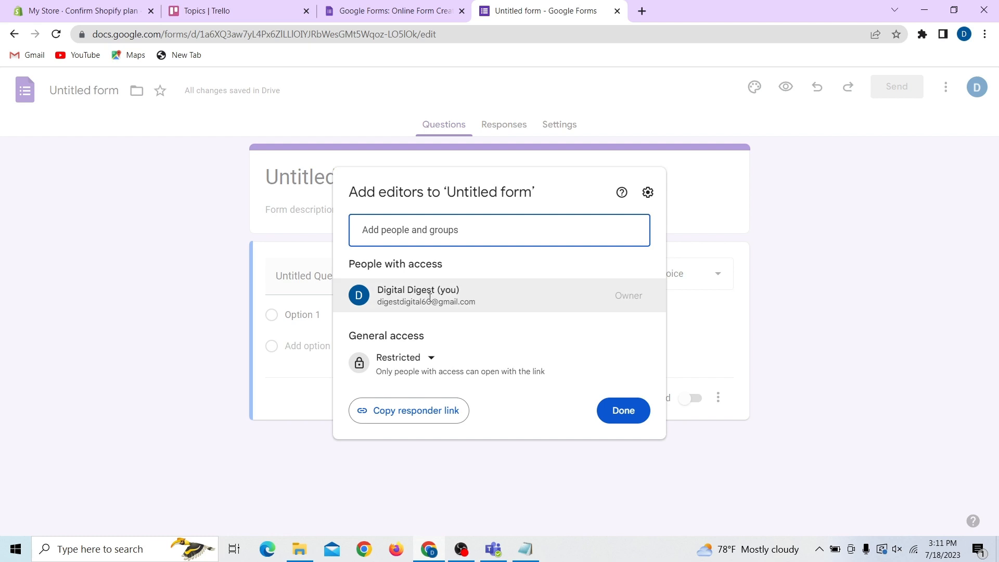
left_click(418, 295)
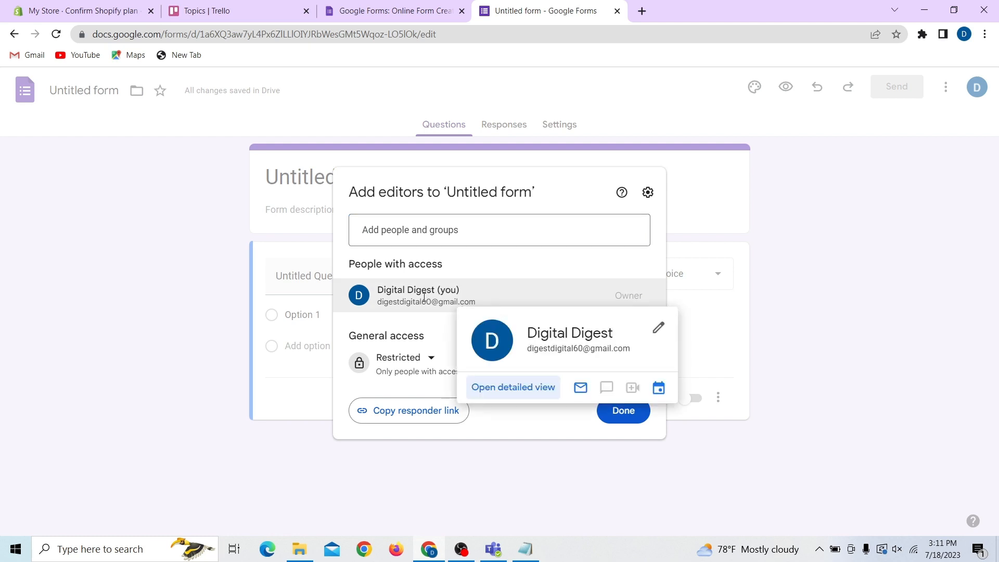
left_click(472, 230)
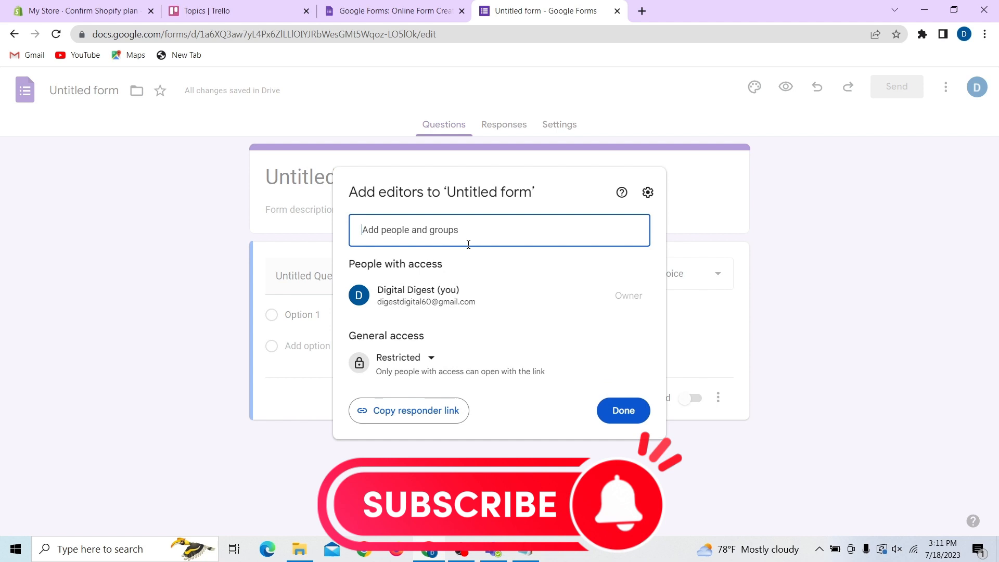
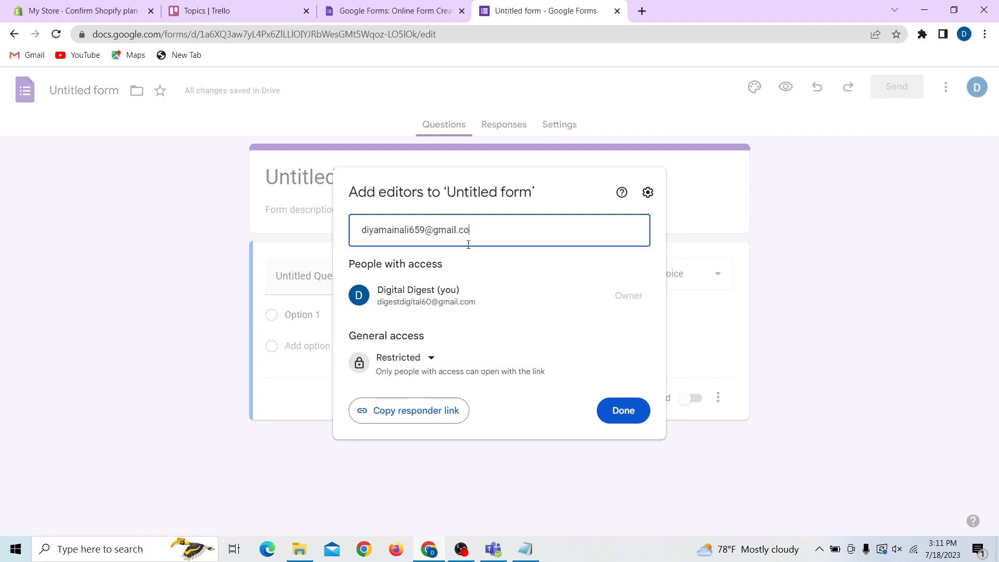
Enter the collaborator's Gmail address as a new editor with notification on
key("Enter")
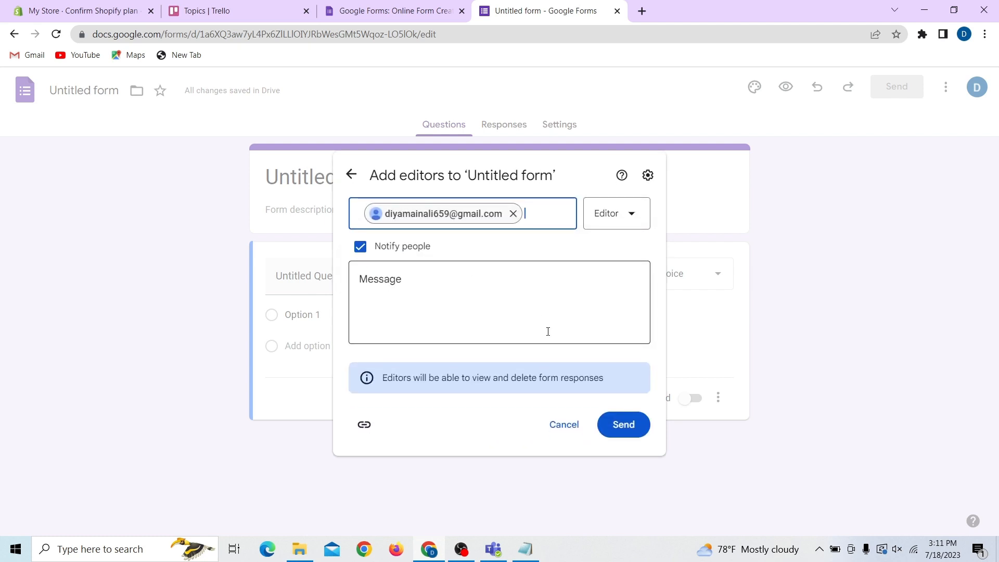
Write the message 'helloworld' in the editor invitation
left_click(494, 299)
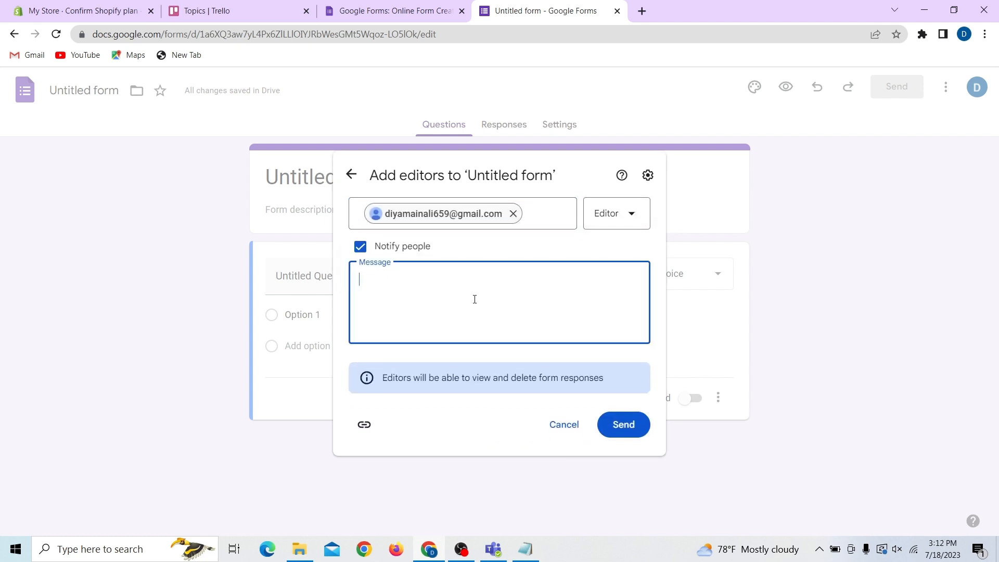
type("hello")
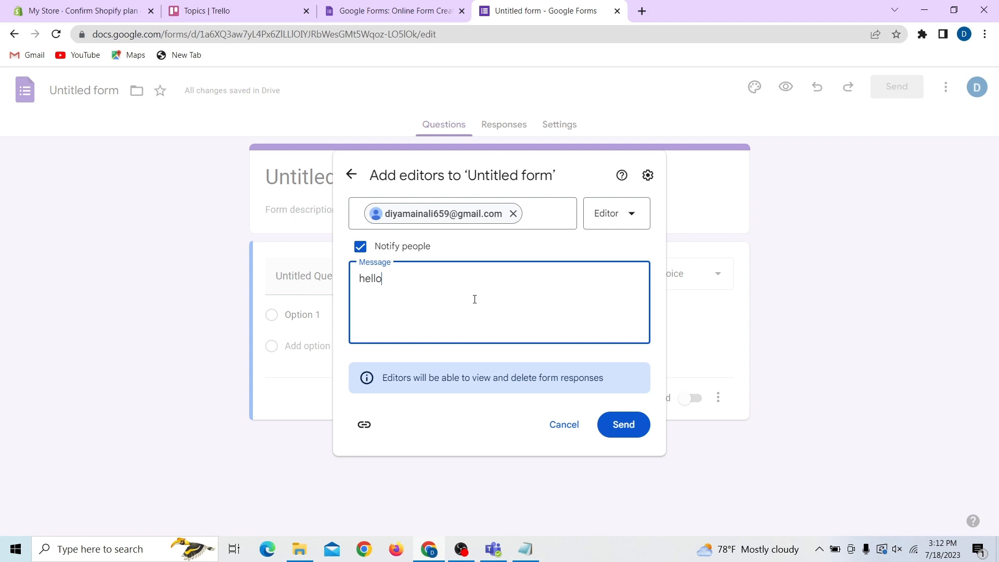
type("world")
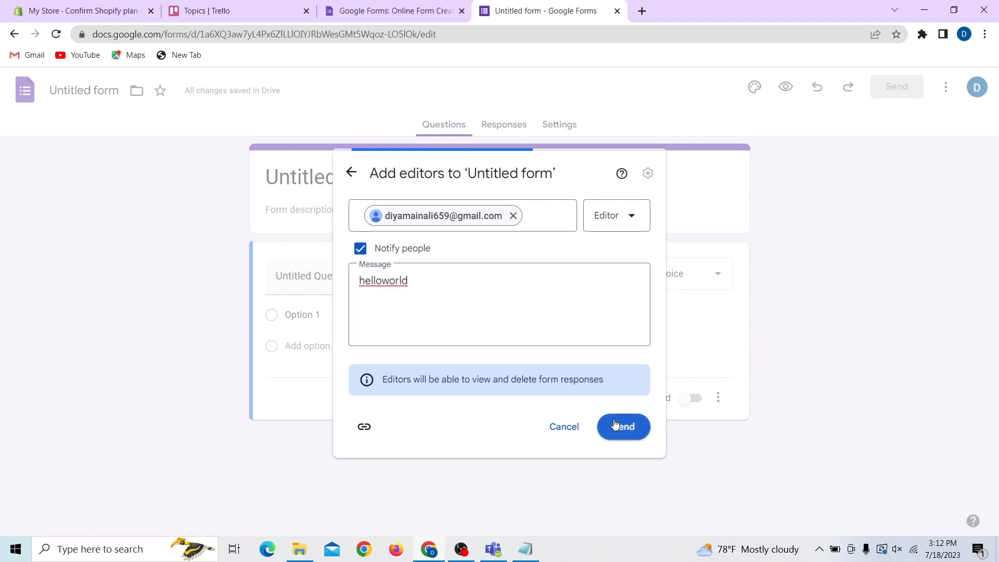
mouse_move(450, 392)
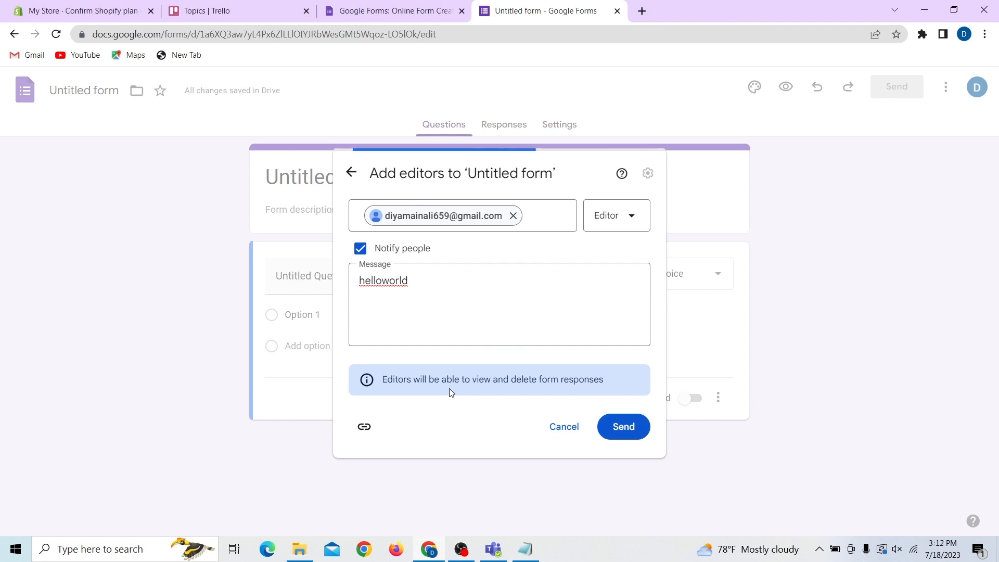
Send the editor invitation and switch to the form's Settings
left_click(623, 427)
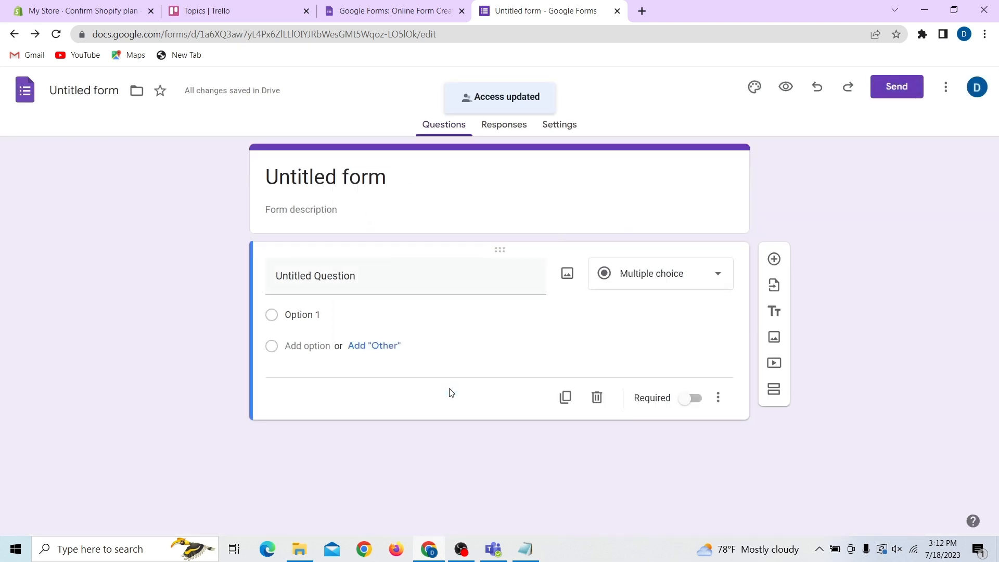
mouse_move(557, 129)
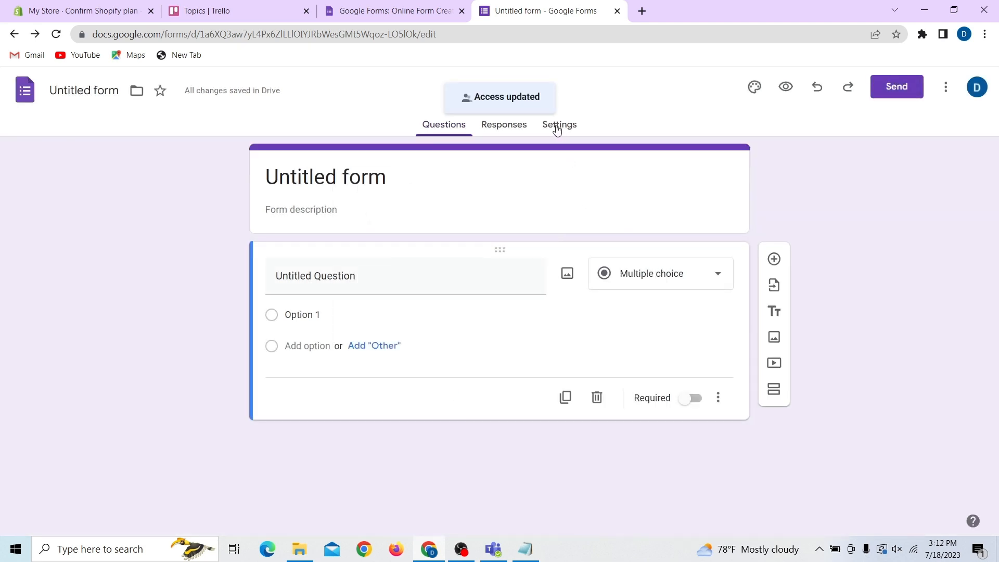
left_click(559, 124)
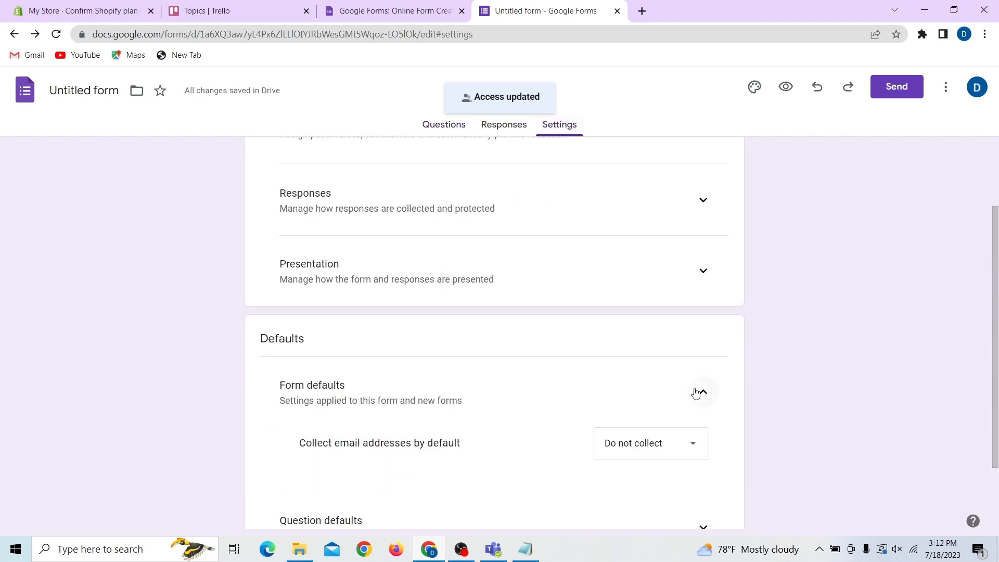
Set email collection to Verified and turn on Make this a quiz
left_click(652, 444)
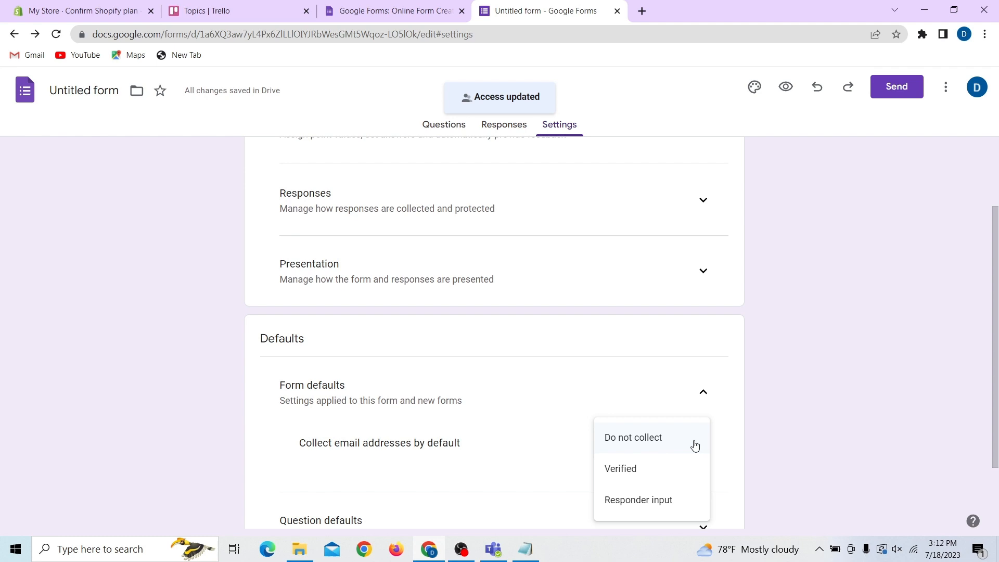
left_click(620, 469)
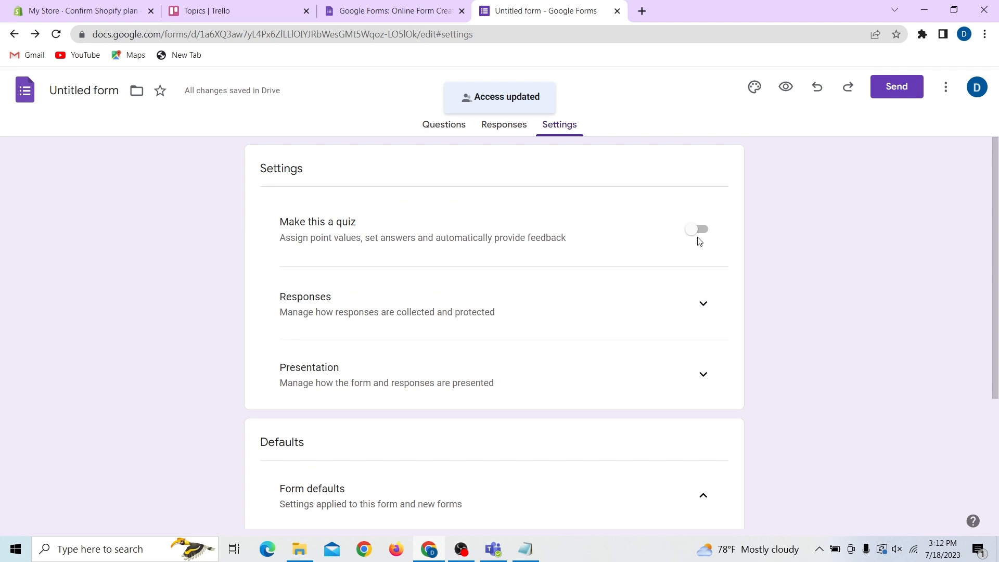
left_click(697, 228)
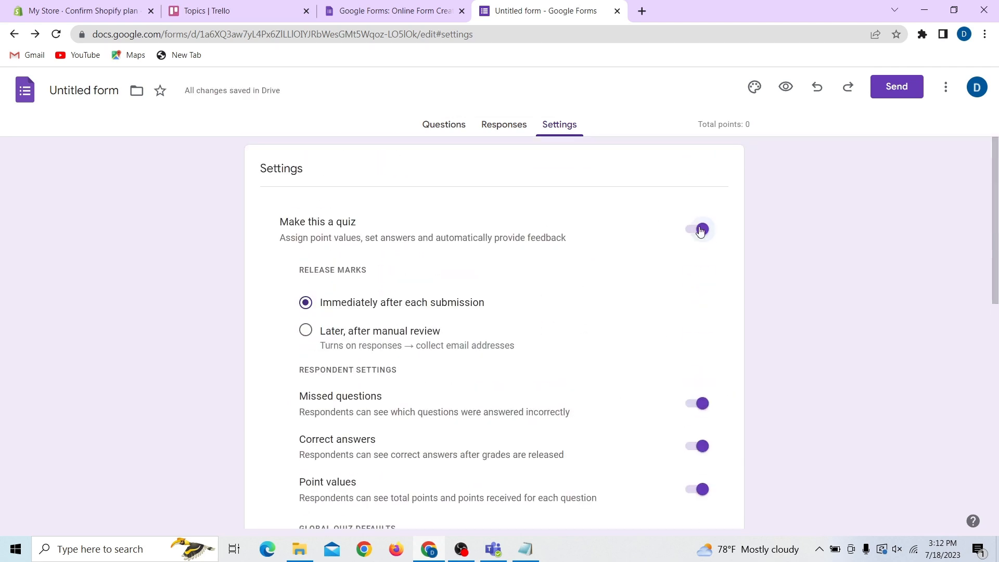
scroll("down", 3)
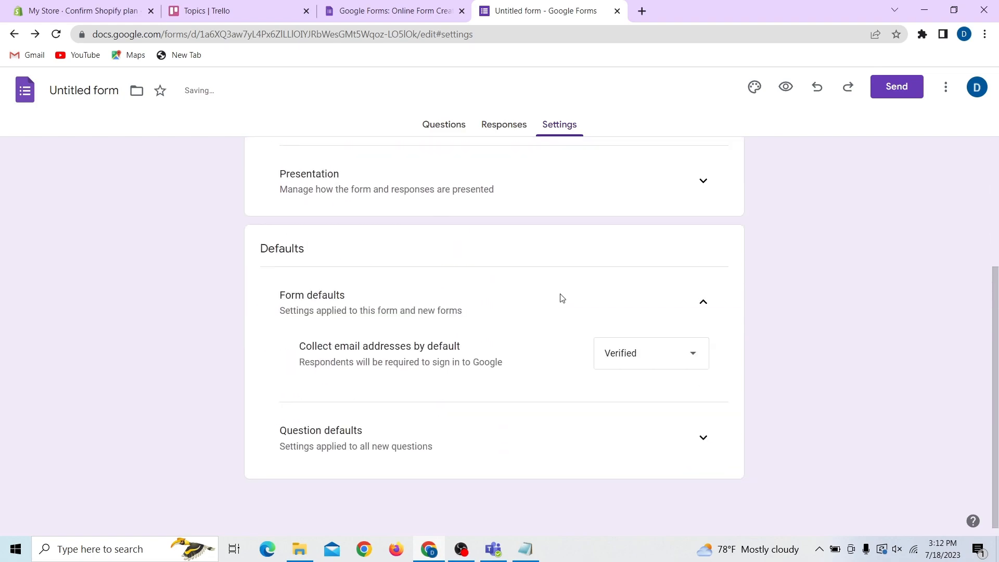